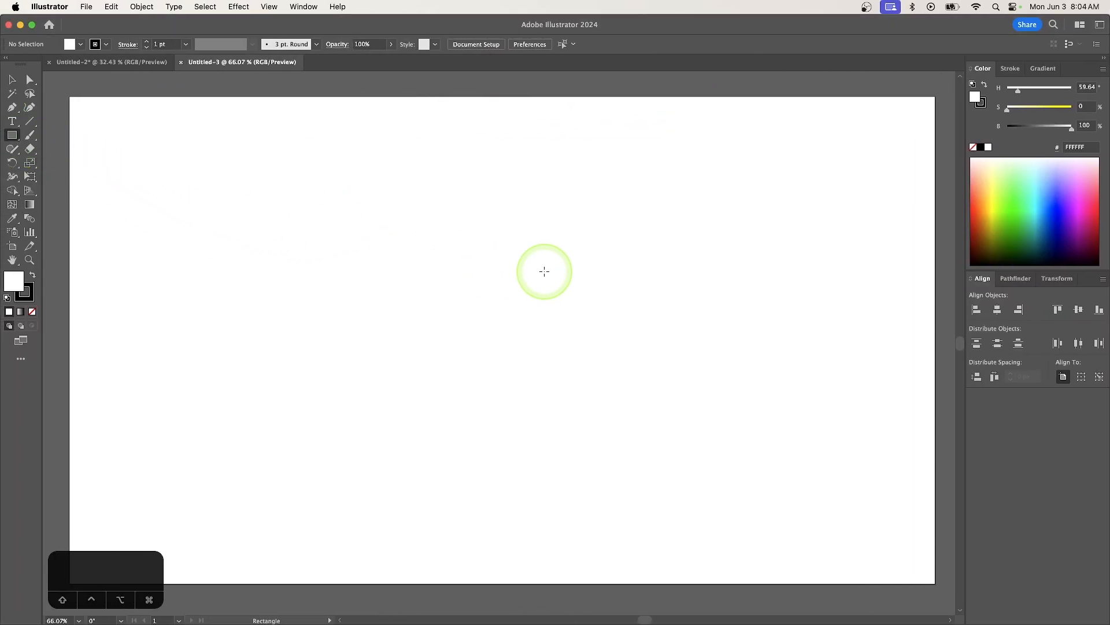
pyautogui.moveTo(418, 198)
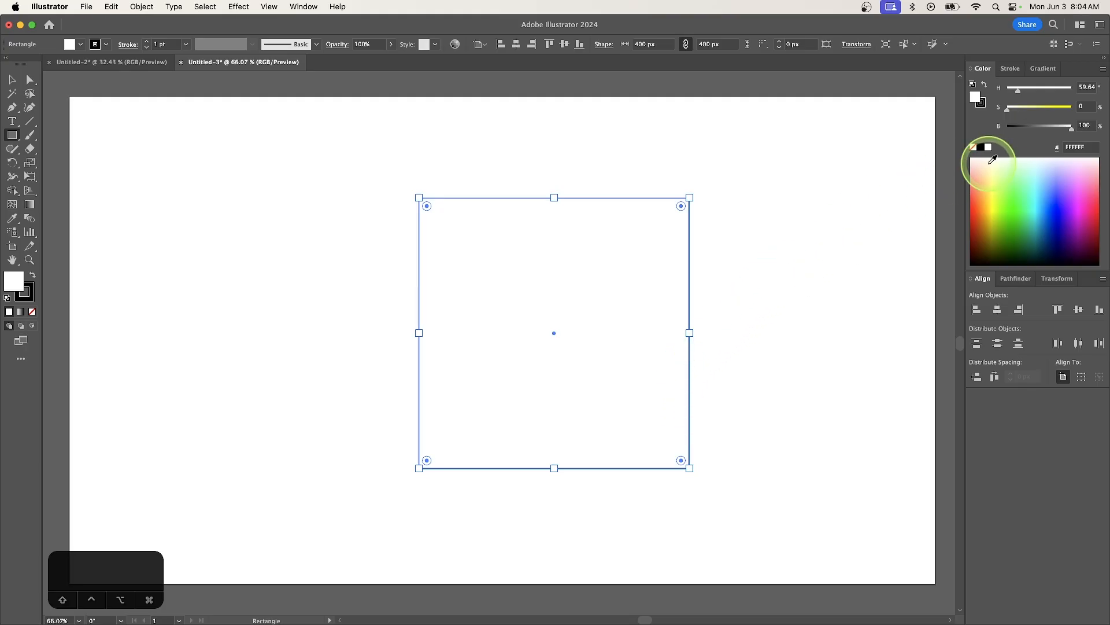
# - Give the square a yellow fill from the spectrum and set its stroke to None
pyautogui.click(991, 193)
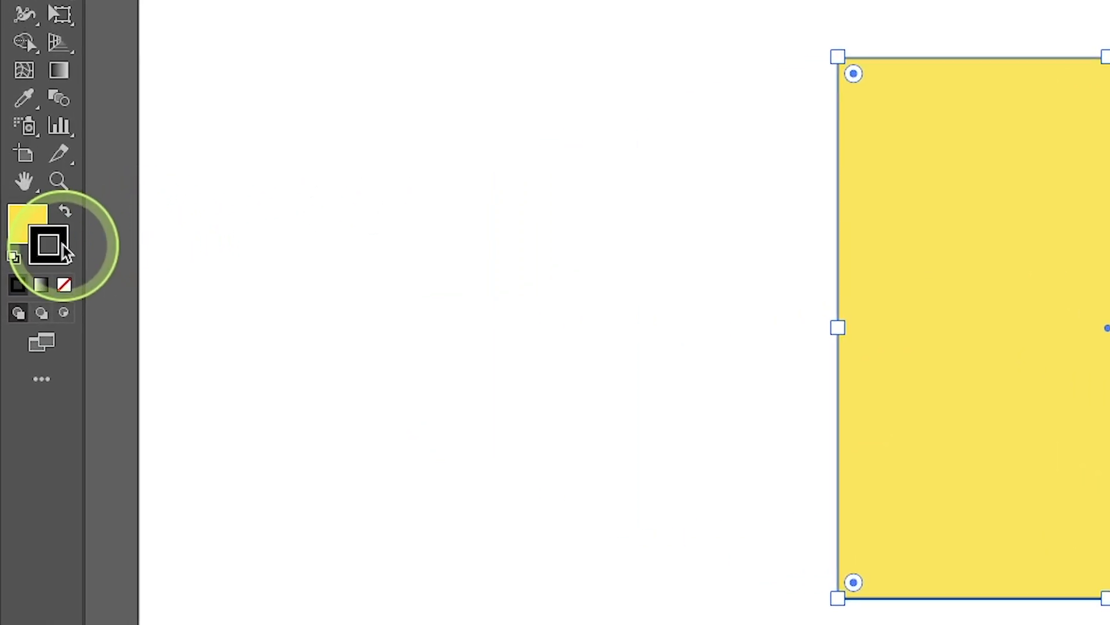
pyautogui.click(63, 285)
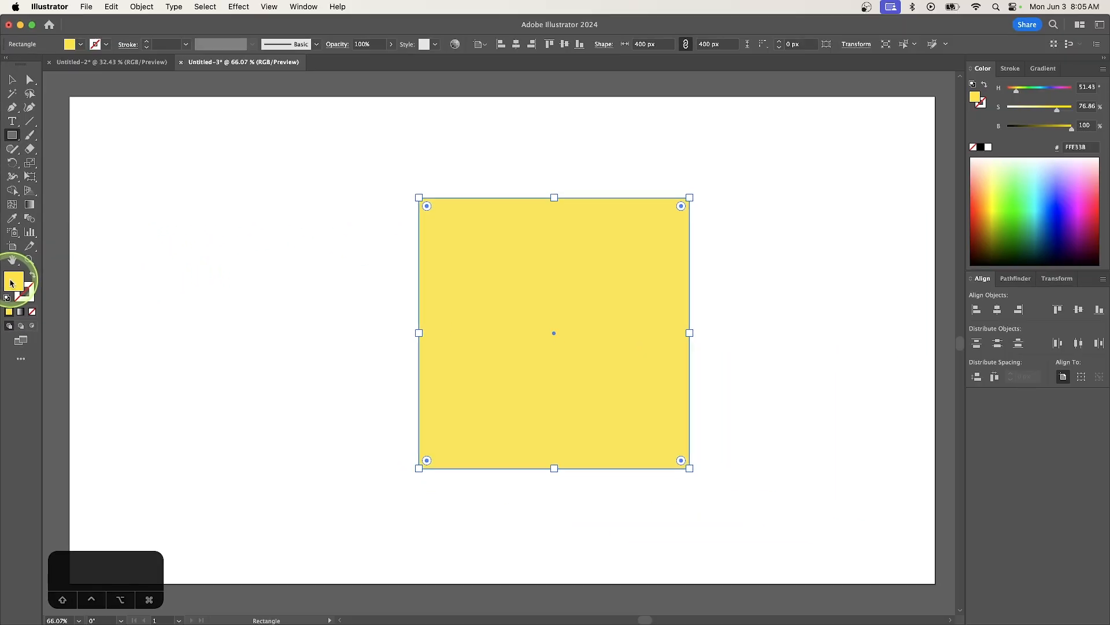
pyautogui.moveTo(25, 213)
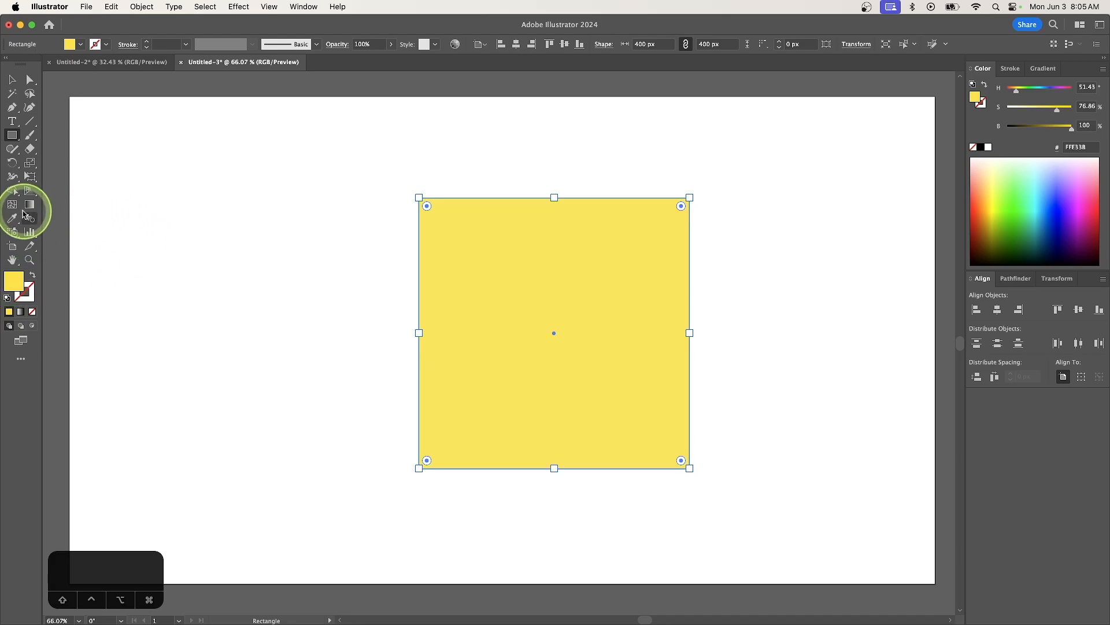
# - Choose the Mesh tool and switch the toolbar to the Advanced toolset
pyautogui.click(12, 204)
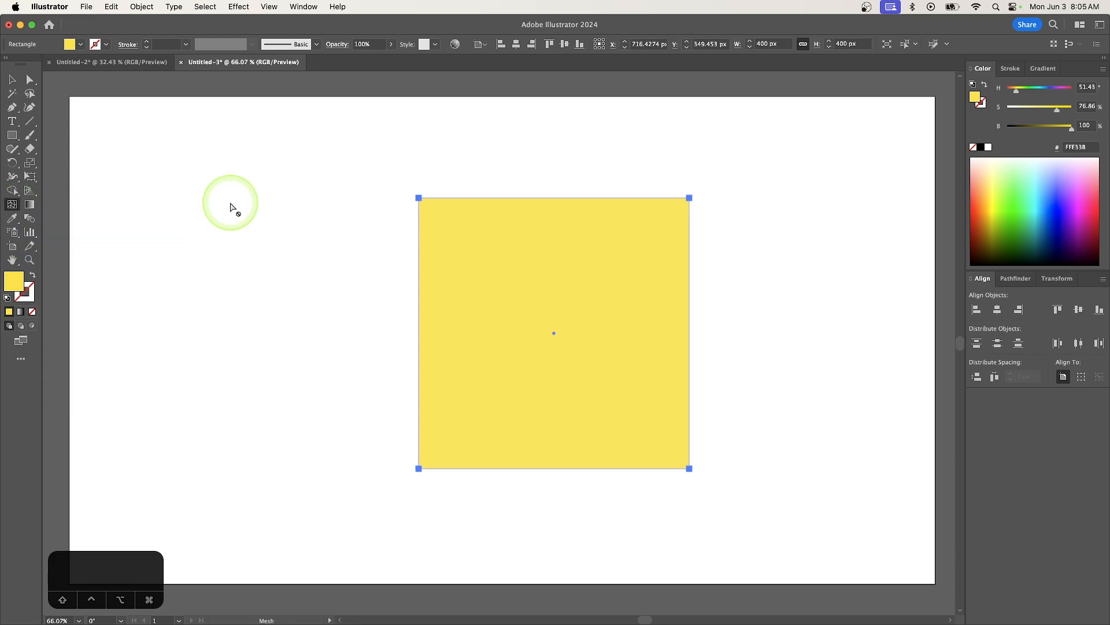
pyautogui.moveTo(64, 168)
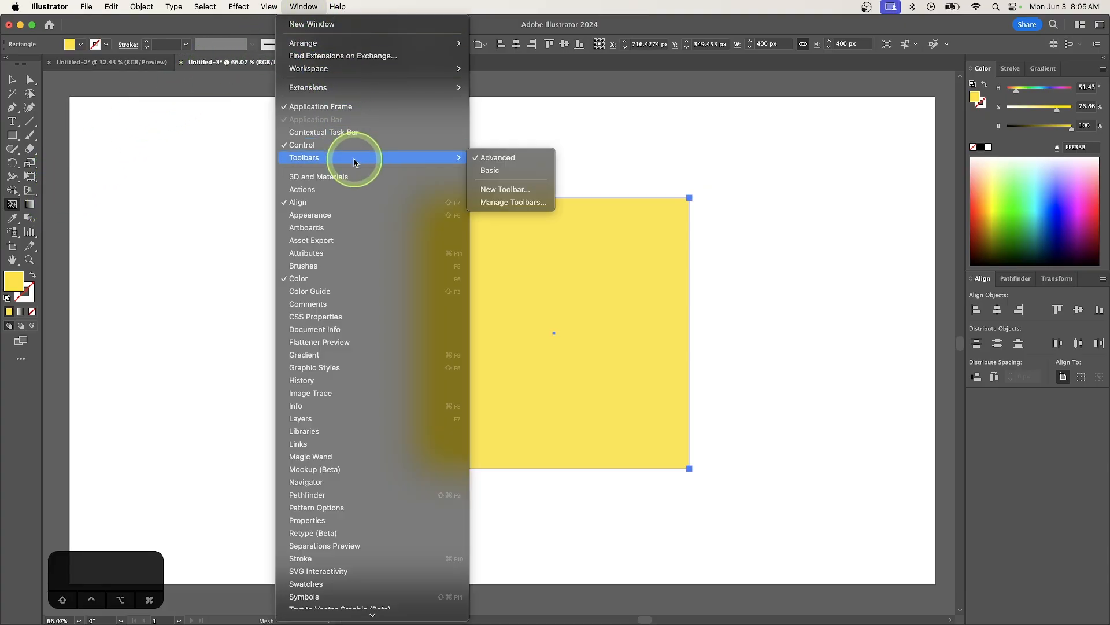
pyautogui.moveTo(486, 133)
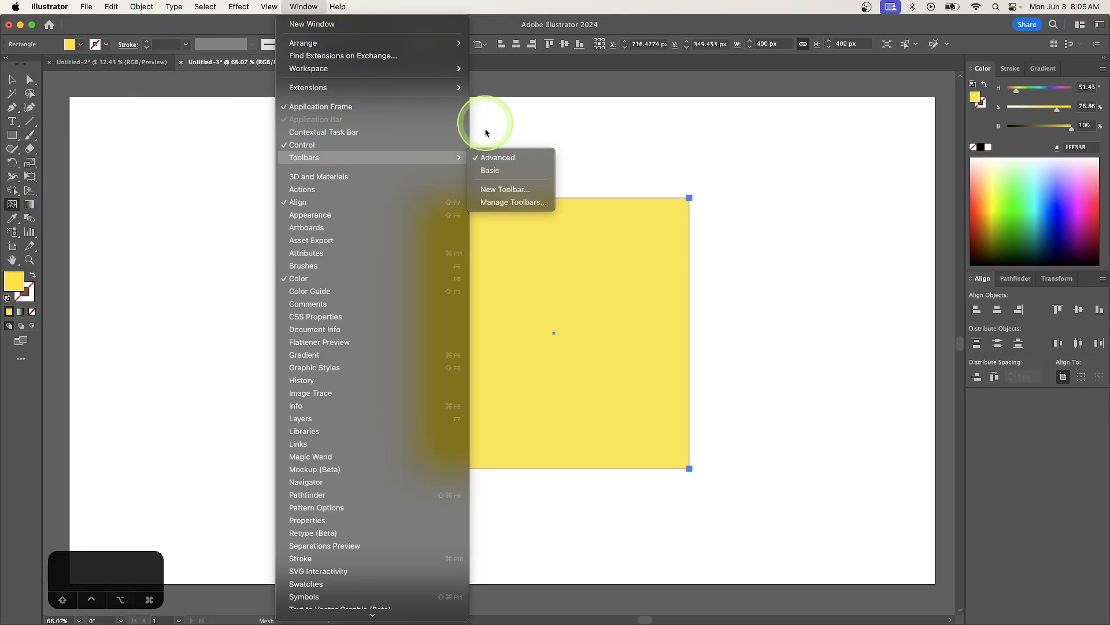
pyautogui.moveTo(498, 158)
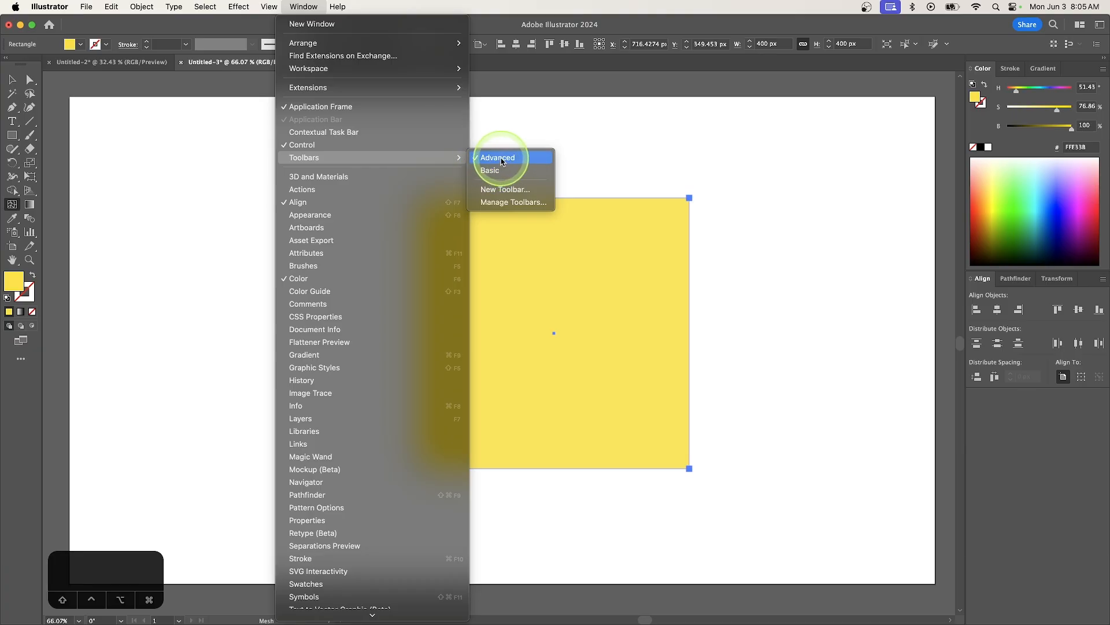
pyautogui.click(489, 170)
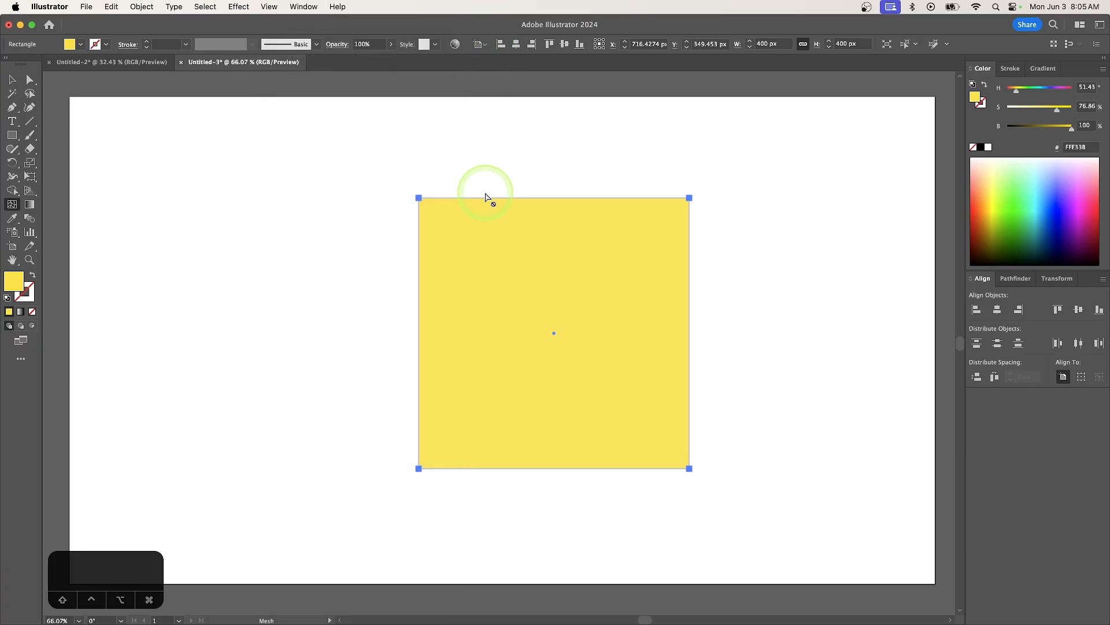
pyautogui.moveTo(104, 186)
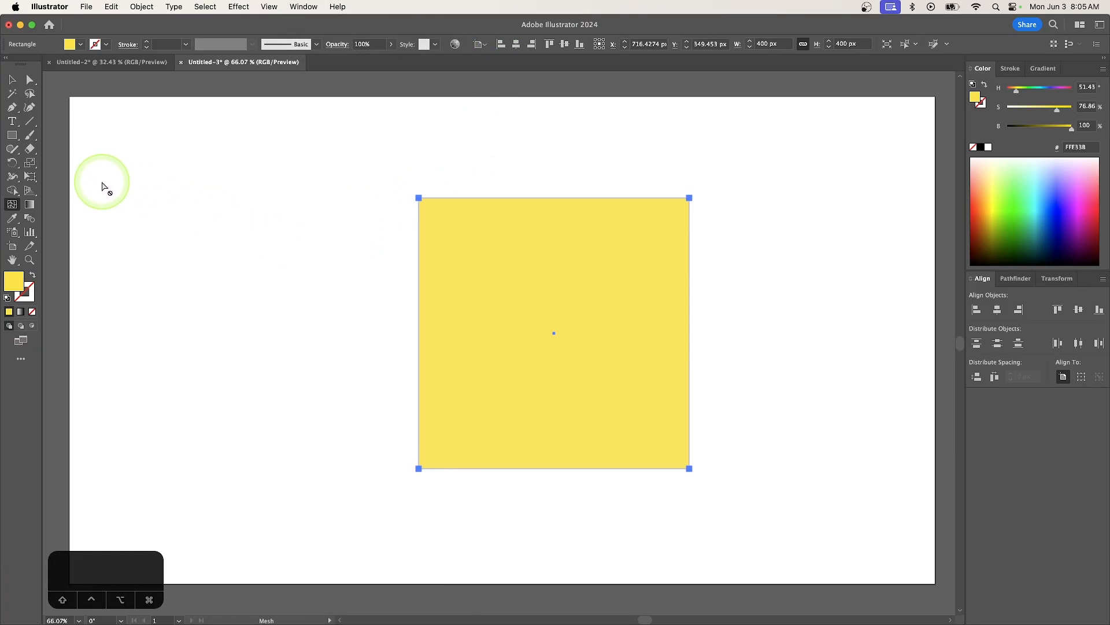
pyautogui.moveTo(496, 262)
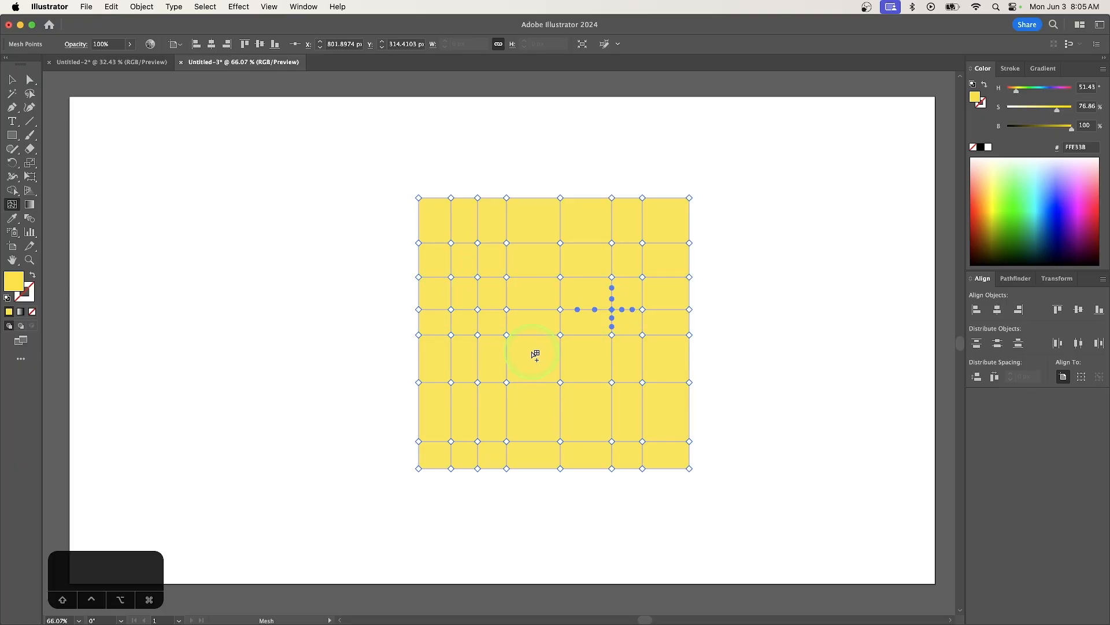
# - Add mesh lines inside the yellow square to build the gradient mesh grid
pyautogui.click(530, 353)
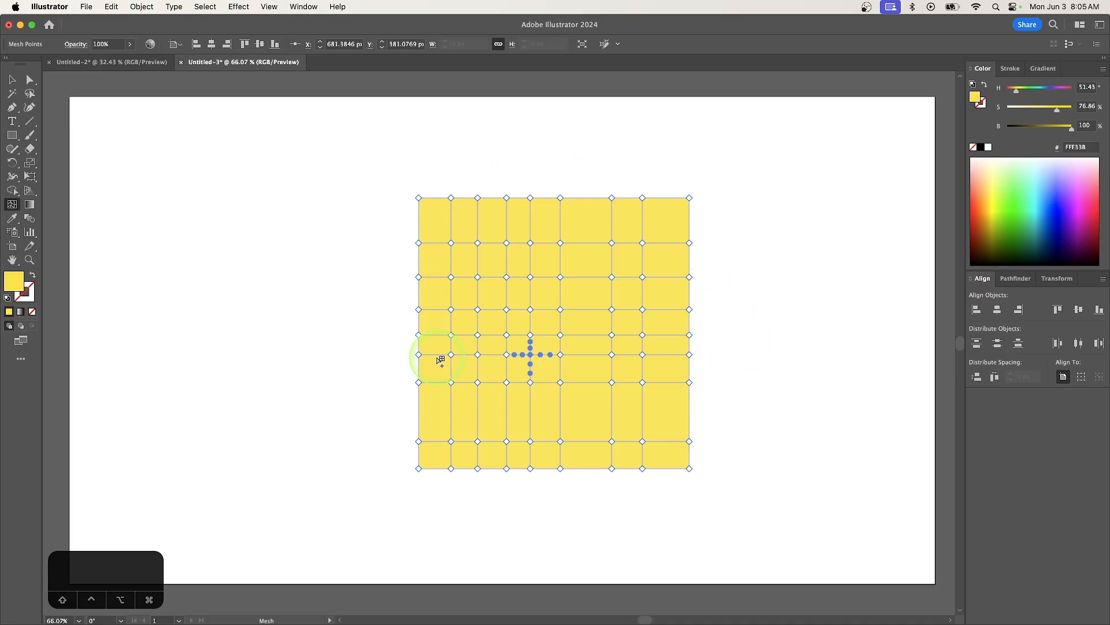
pyautogui.moveTo(47, 108)
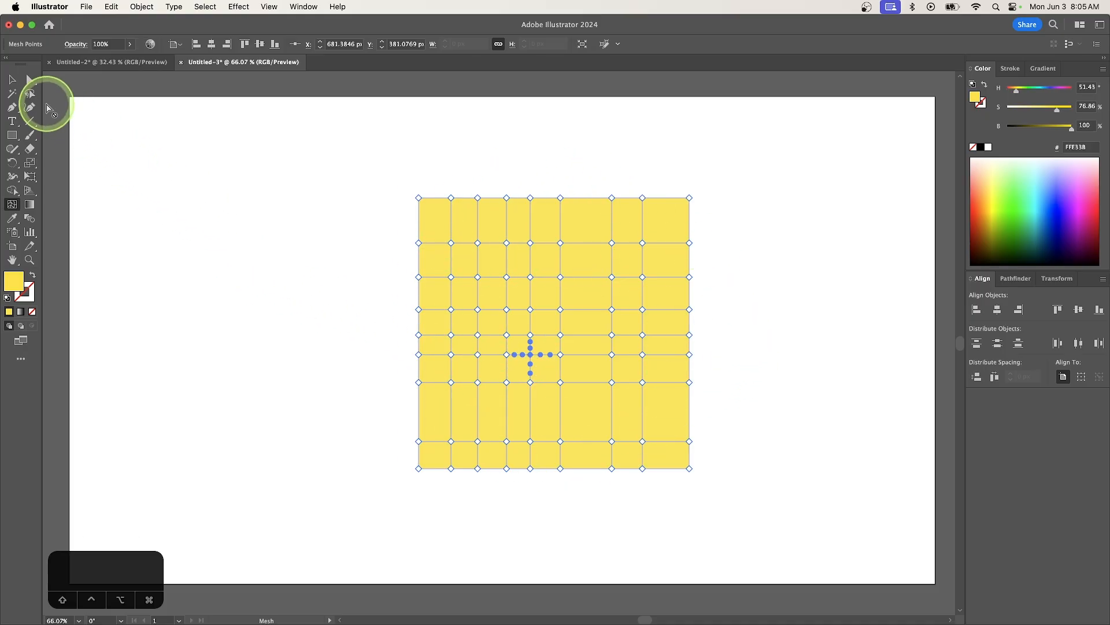
# - Select individual mesh points to colour them orange and pale cream
pyautogui.click(12, 93)
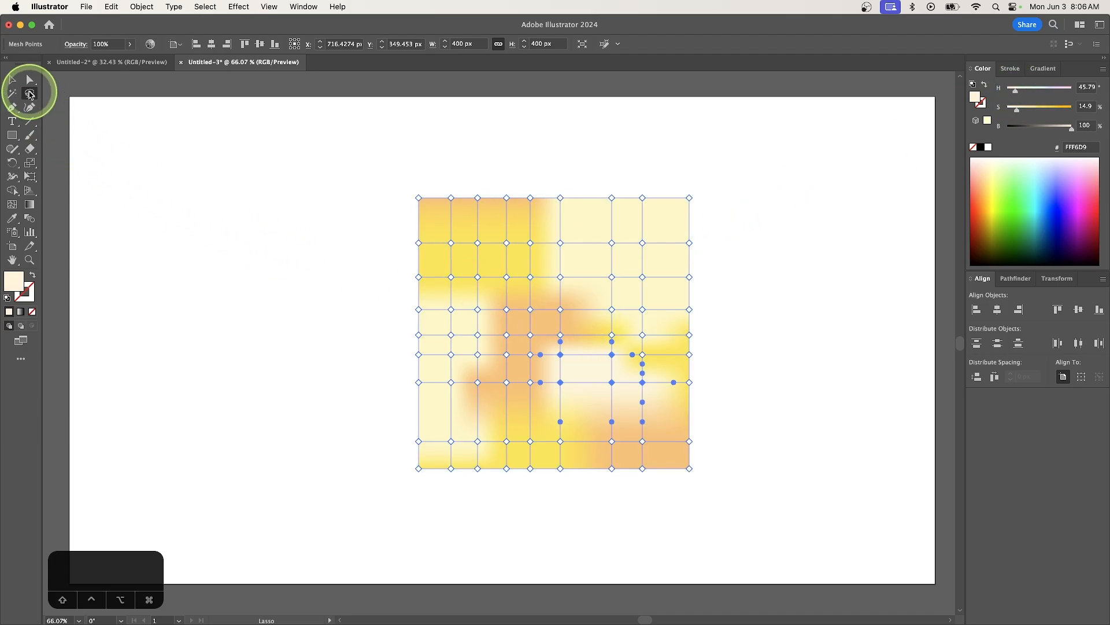
# - Select the whole mesh square and show the Width tool's flyout of liquify tools
pyautogui.click(12, 79)
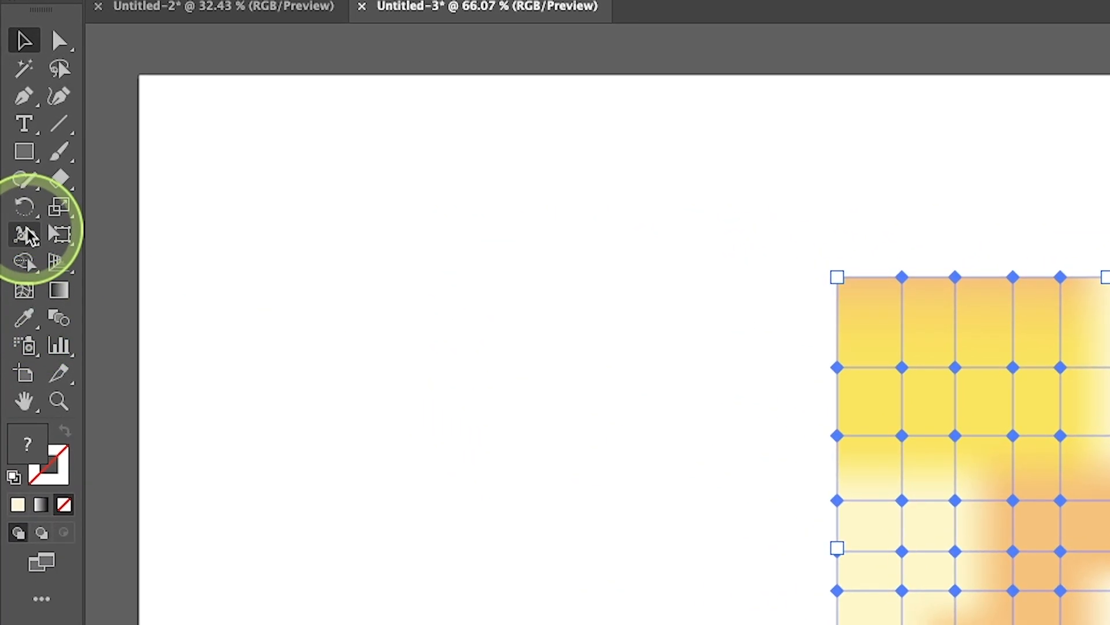
pyautogui.click(25, 234)
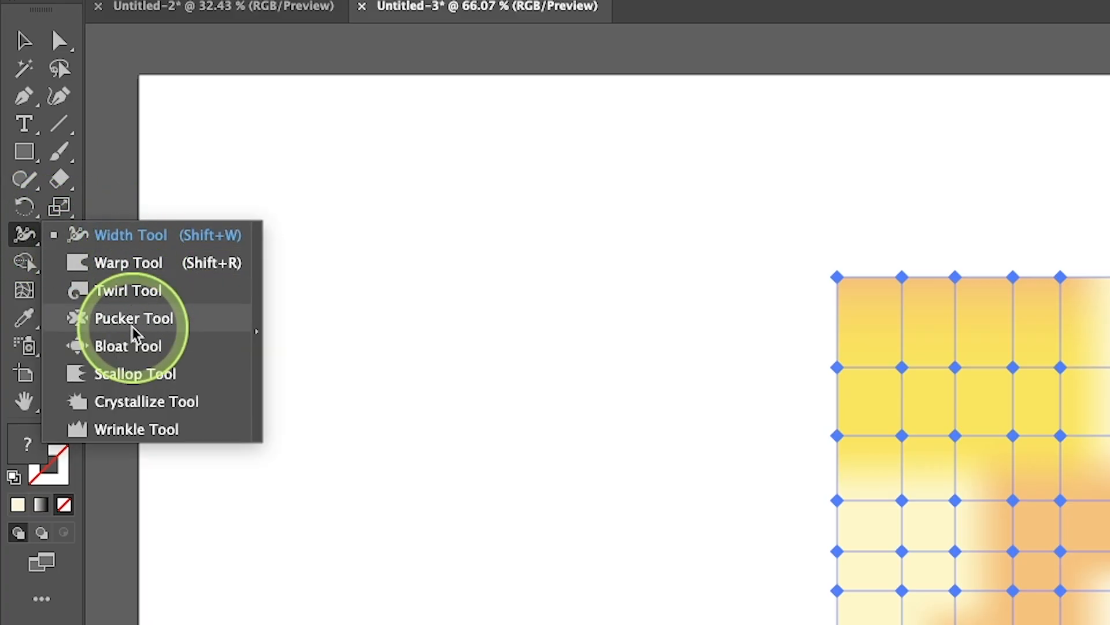
pyautogui.moveTo(129, 430)
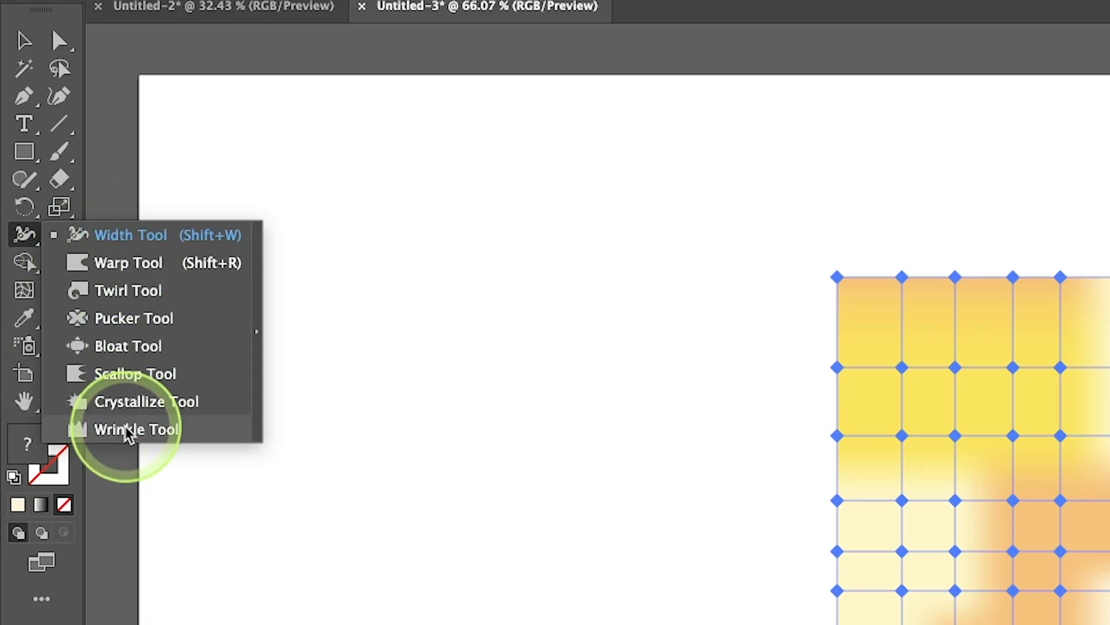
# - Pick the Wrinkle tool from the flyout to roughen the mesh square
pyautogui.click(135, 430)
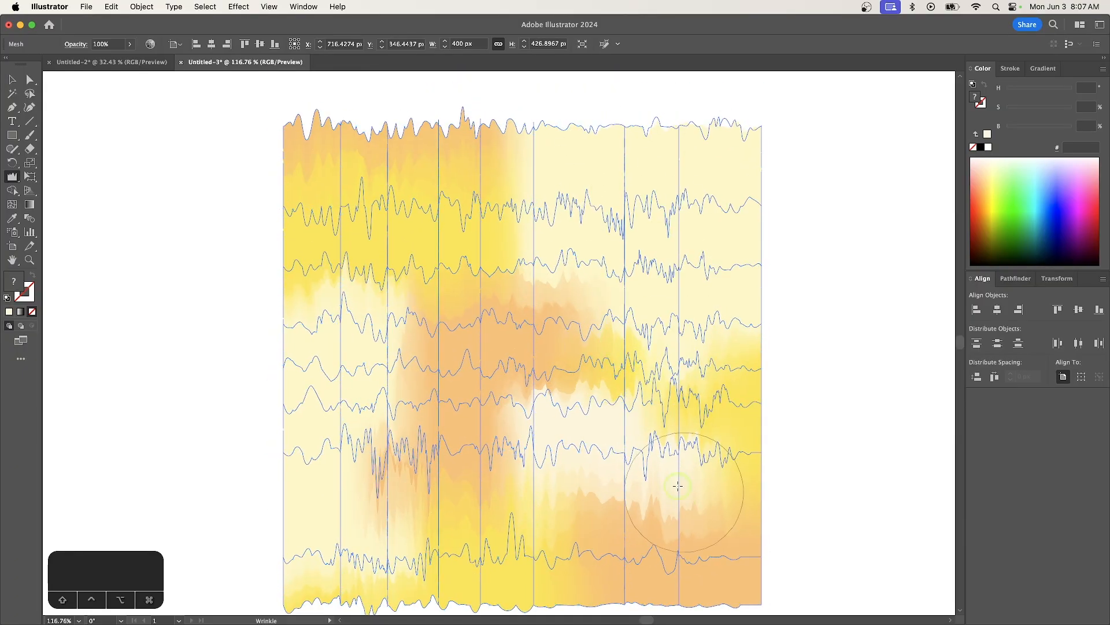
# - Switch to the Selection tool to rotate the wrinkled mesh a few degrees
pyautogui.click(11, 79)
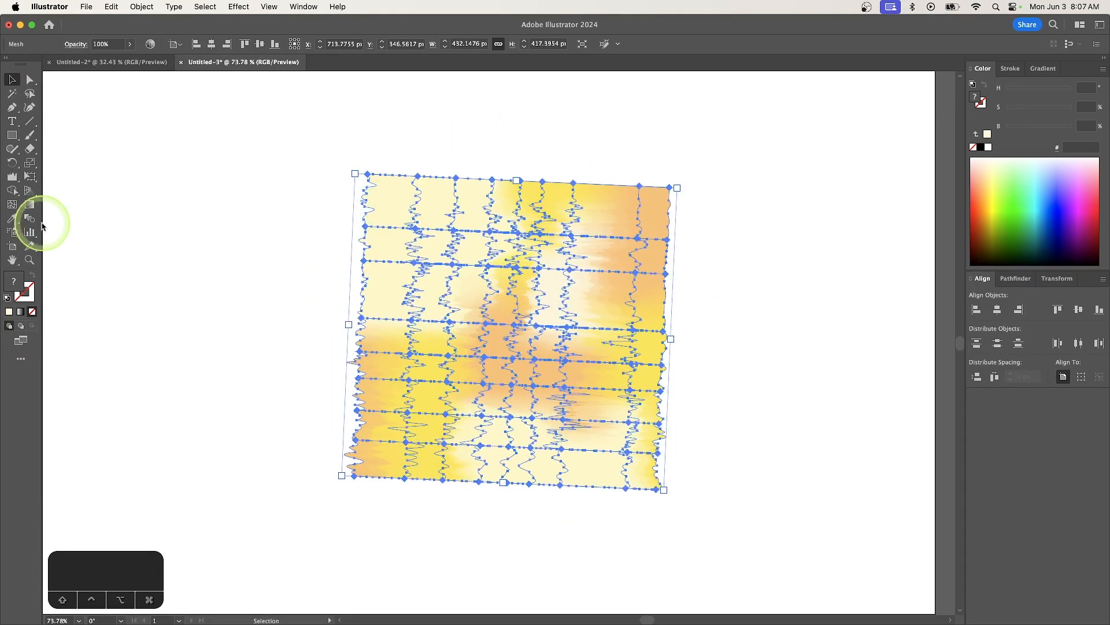
pyautogui.moveTo(13, 203)
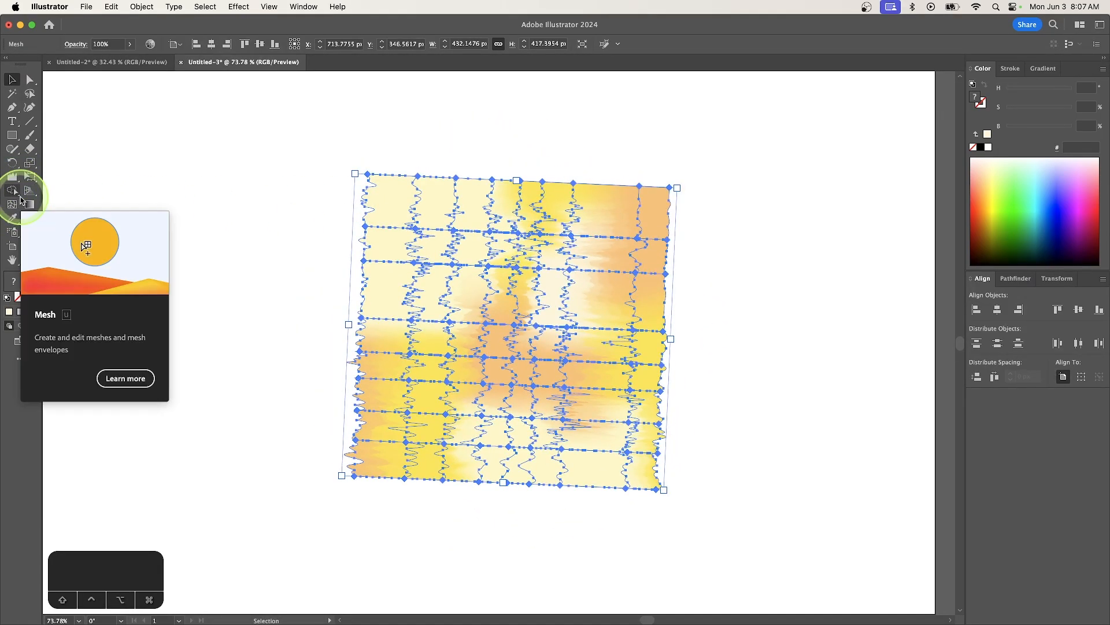